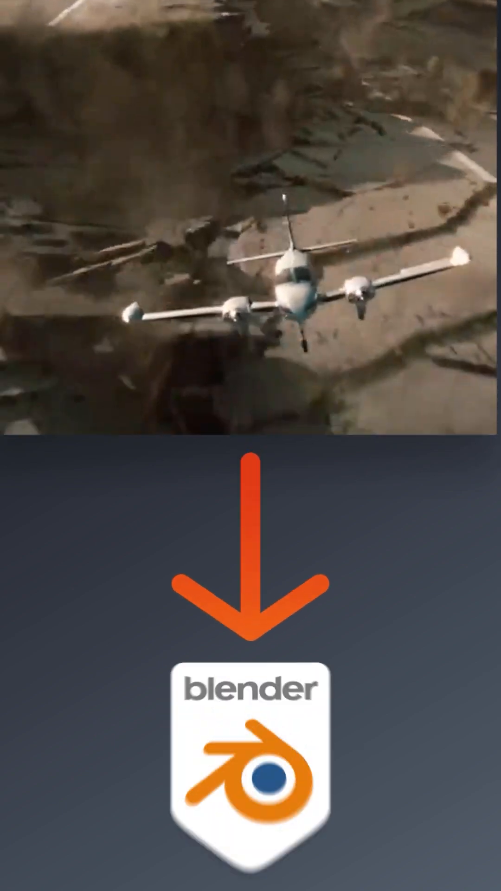
type("cell")
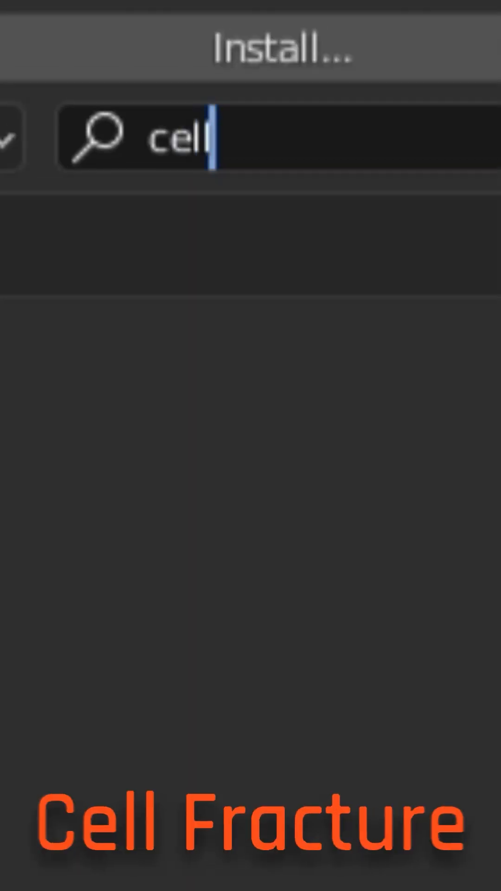